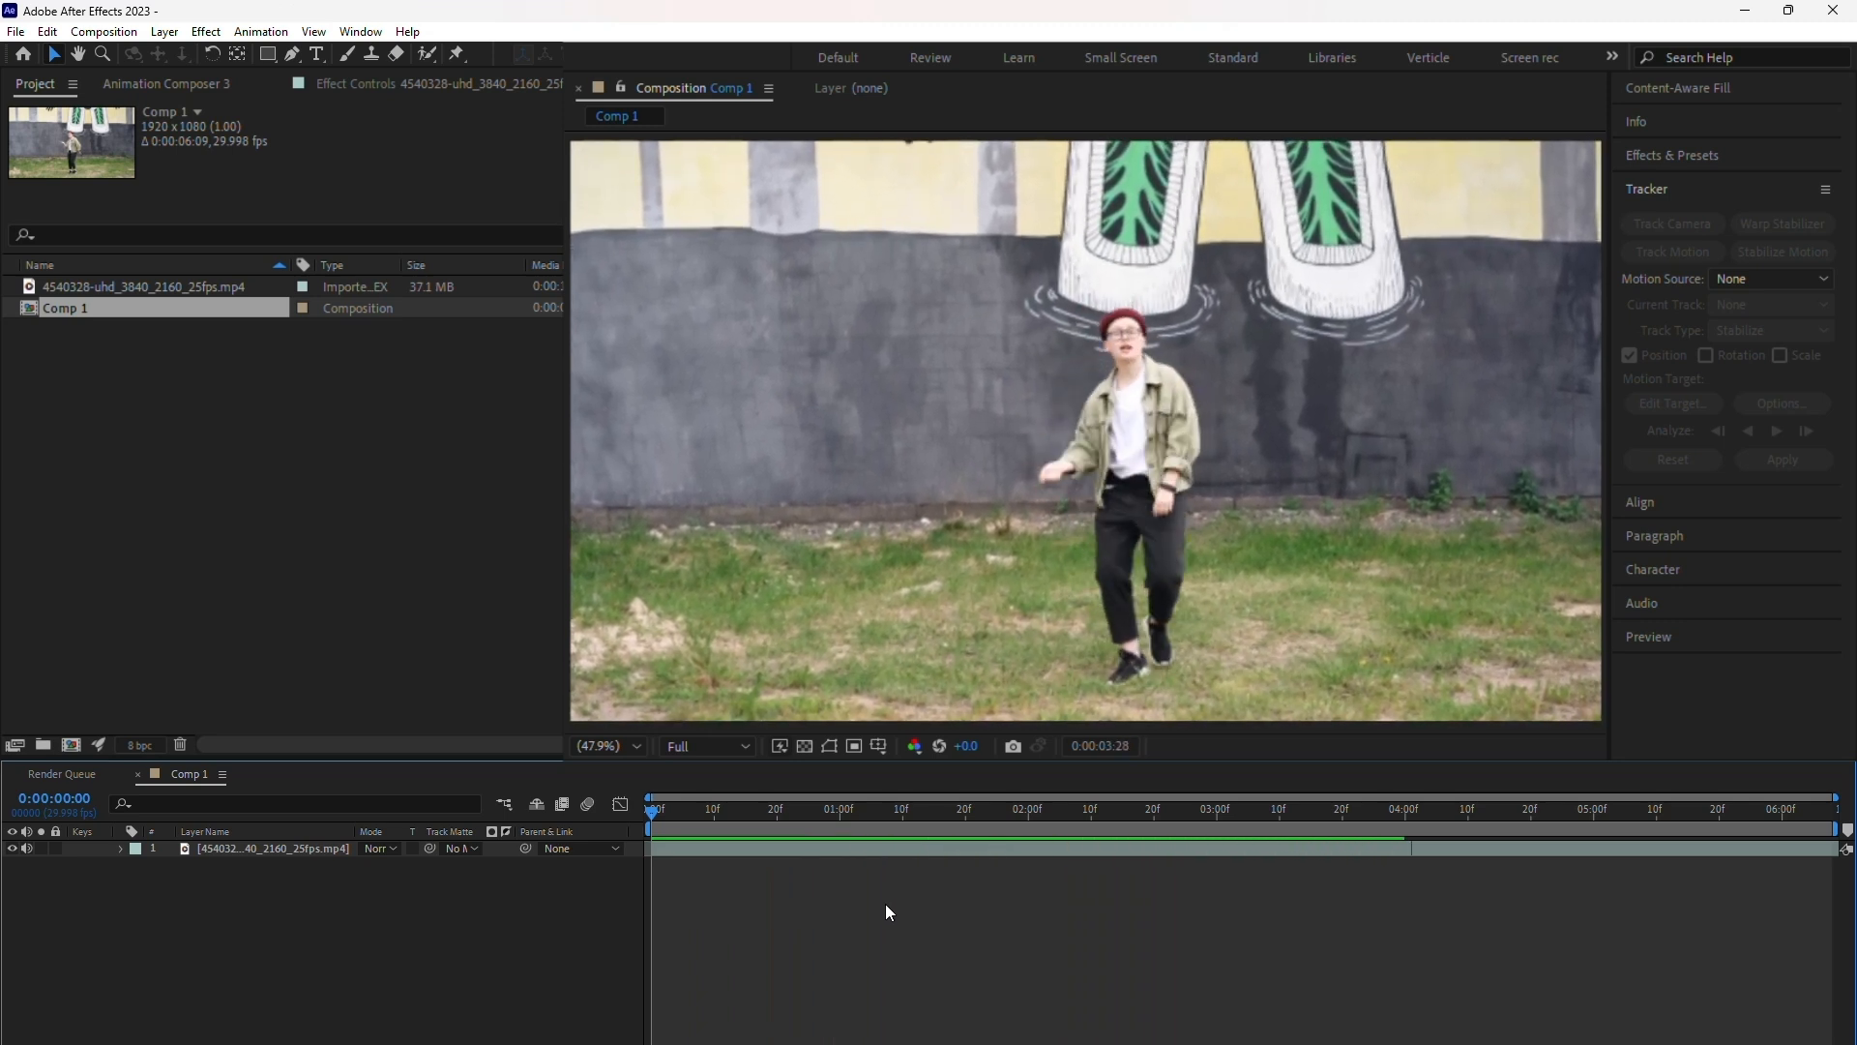
Show the Tracker panel via the Window menu and select the dancing clip layer
click(681, 824)
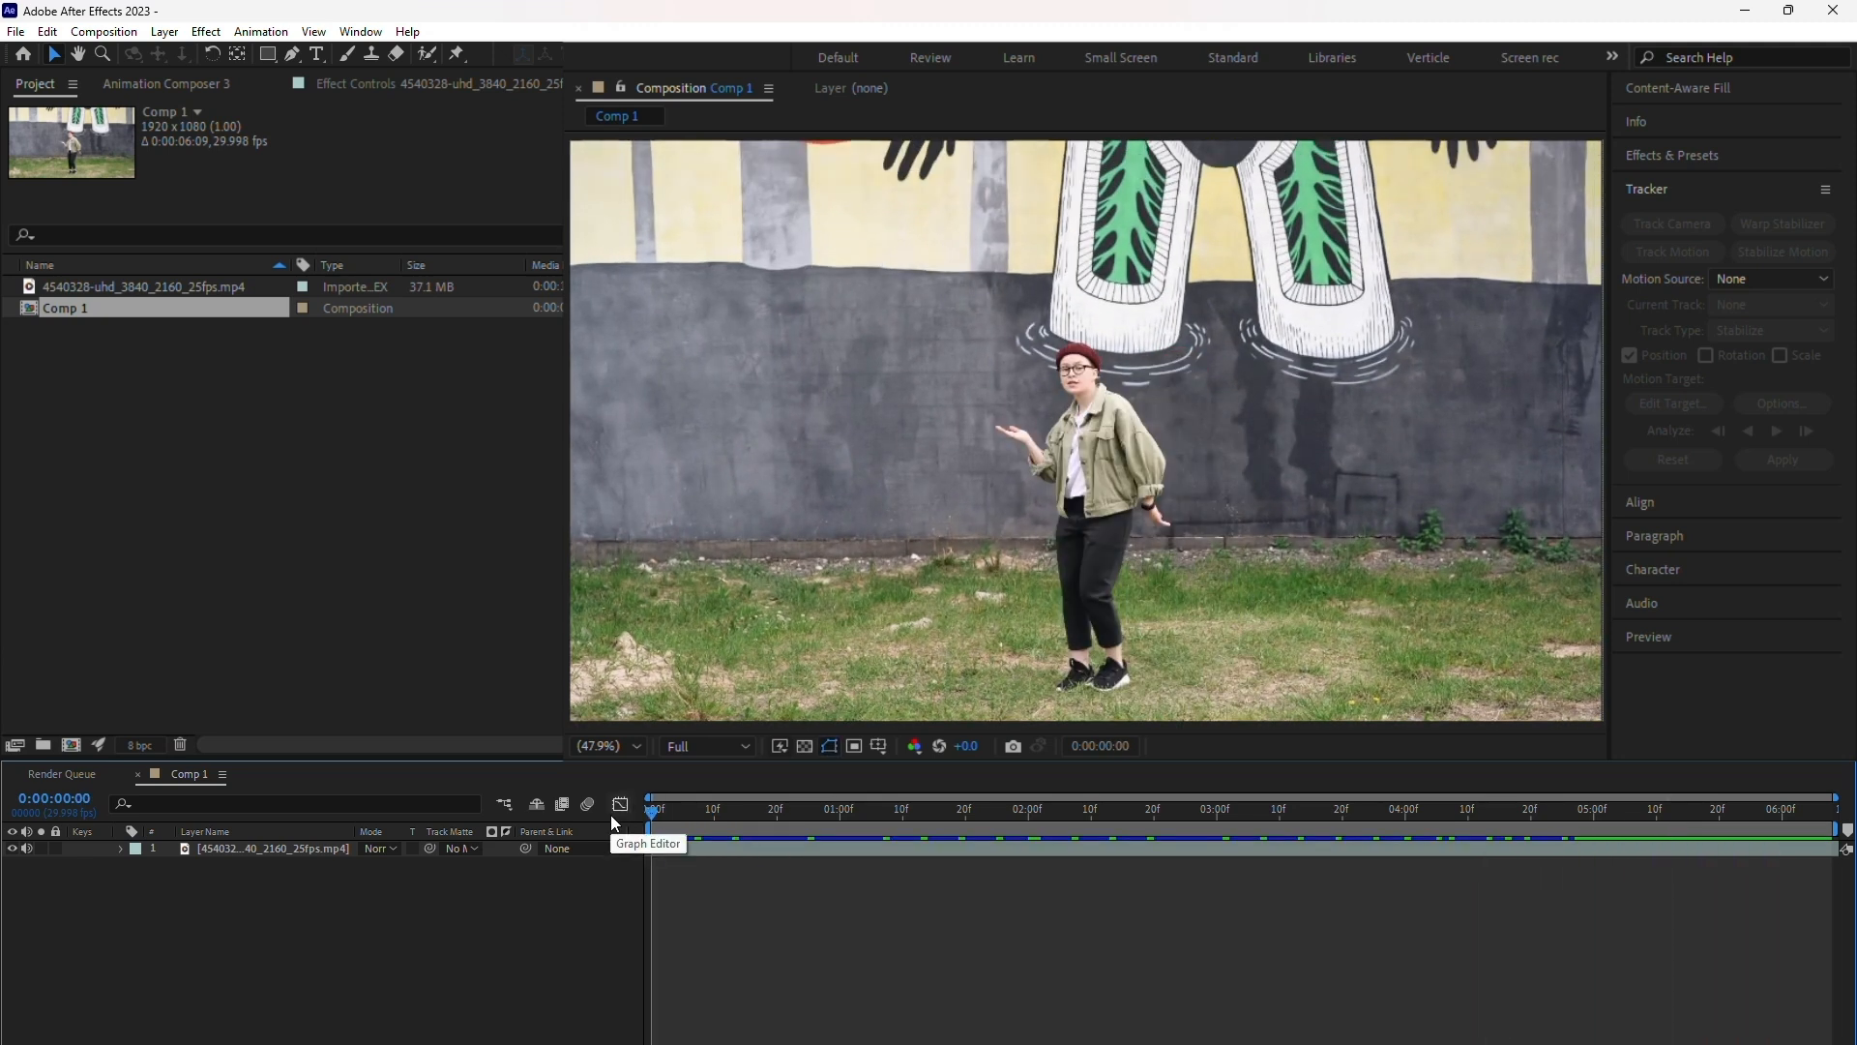
mouse_move(1135, 414)
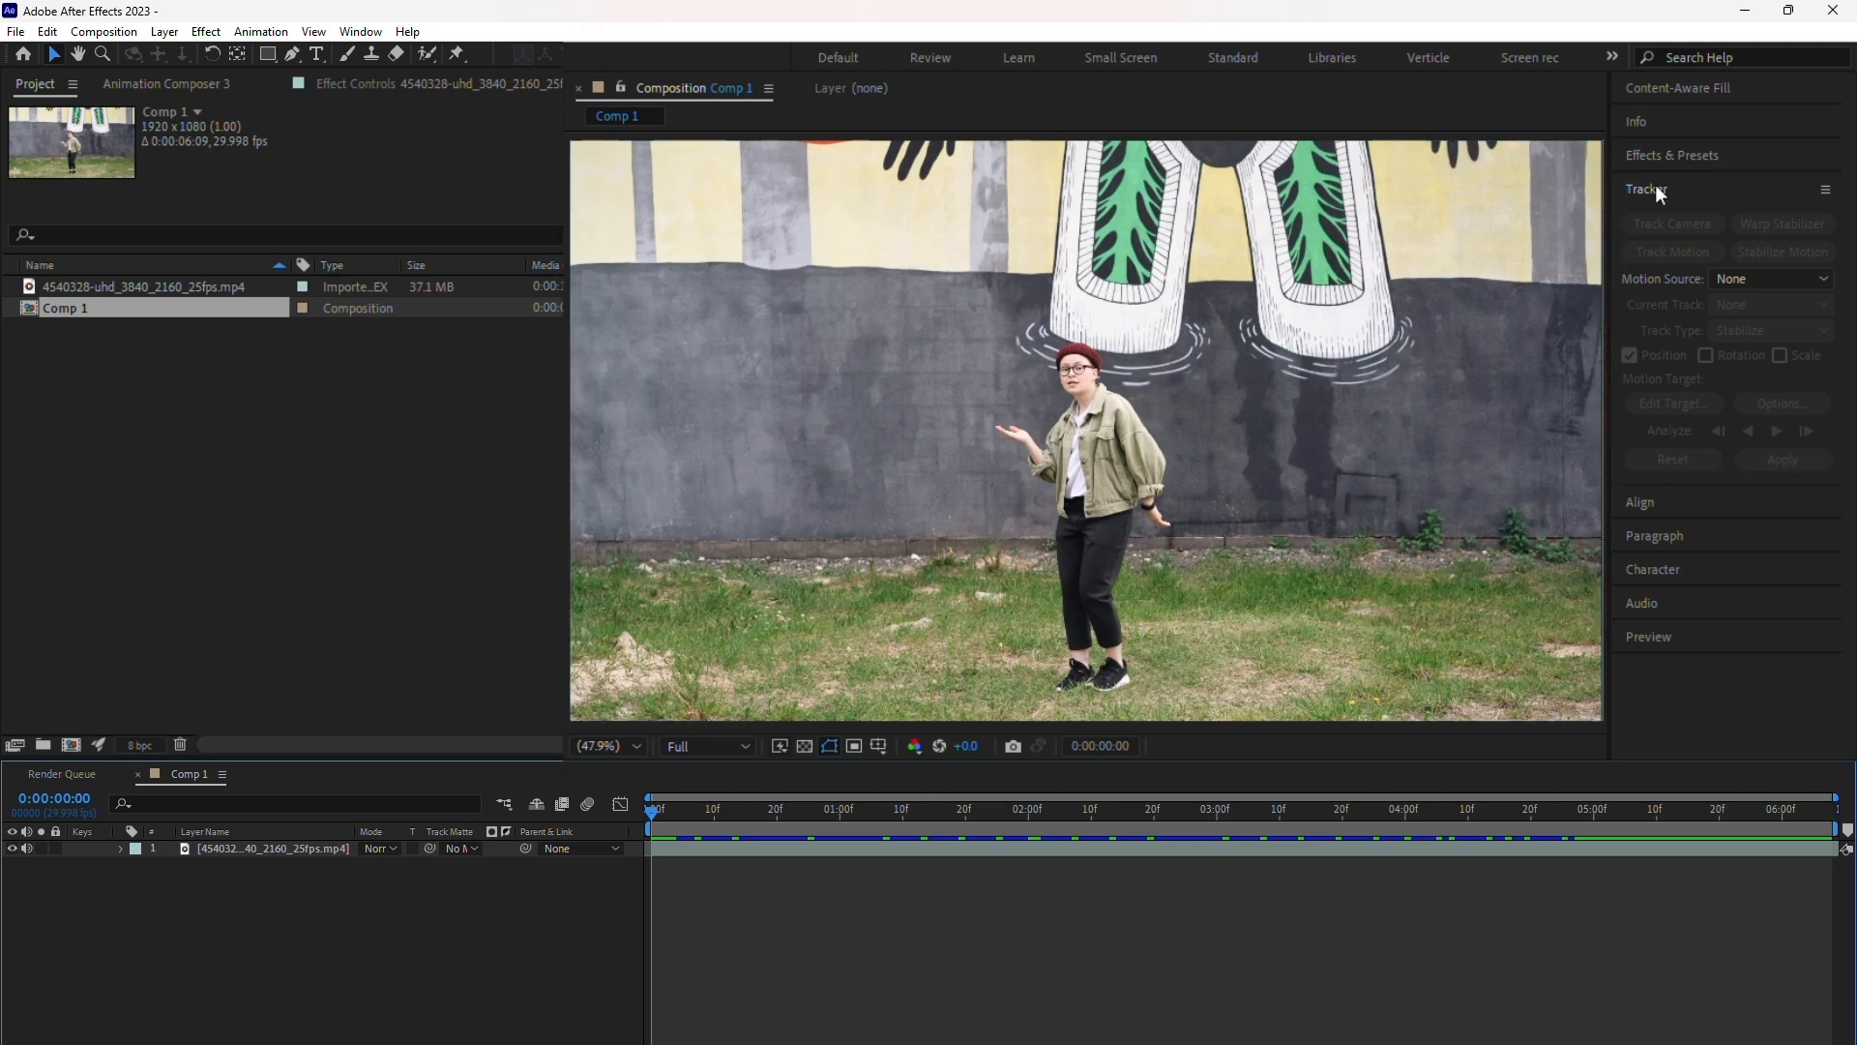
click(362, 31)
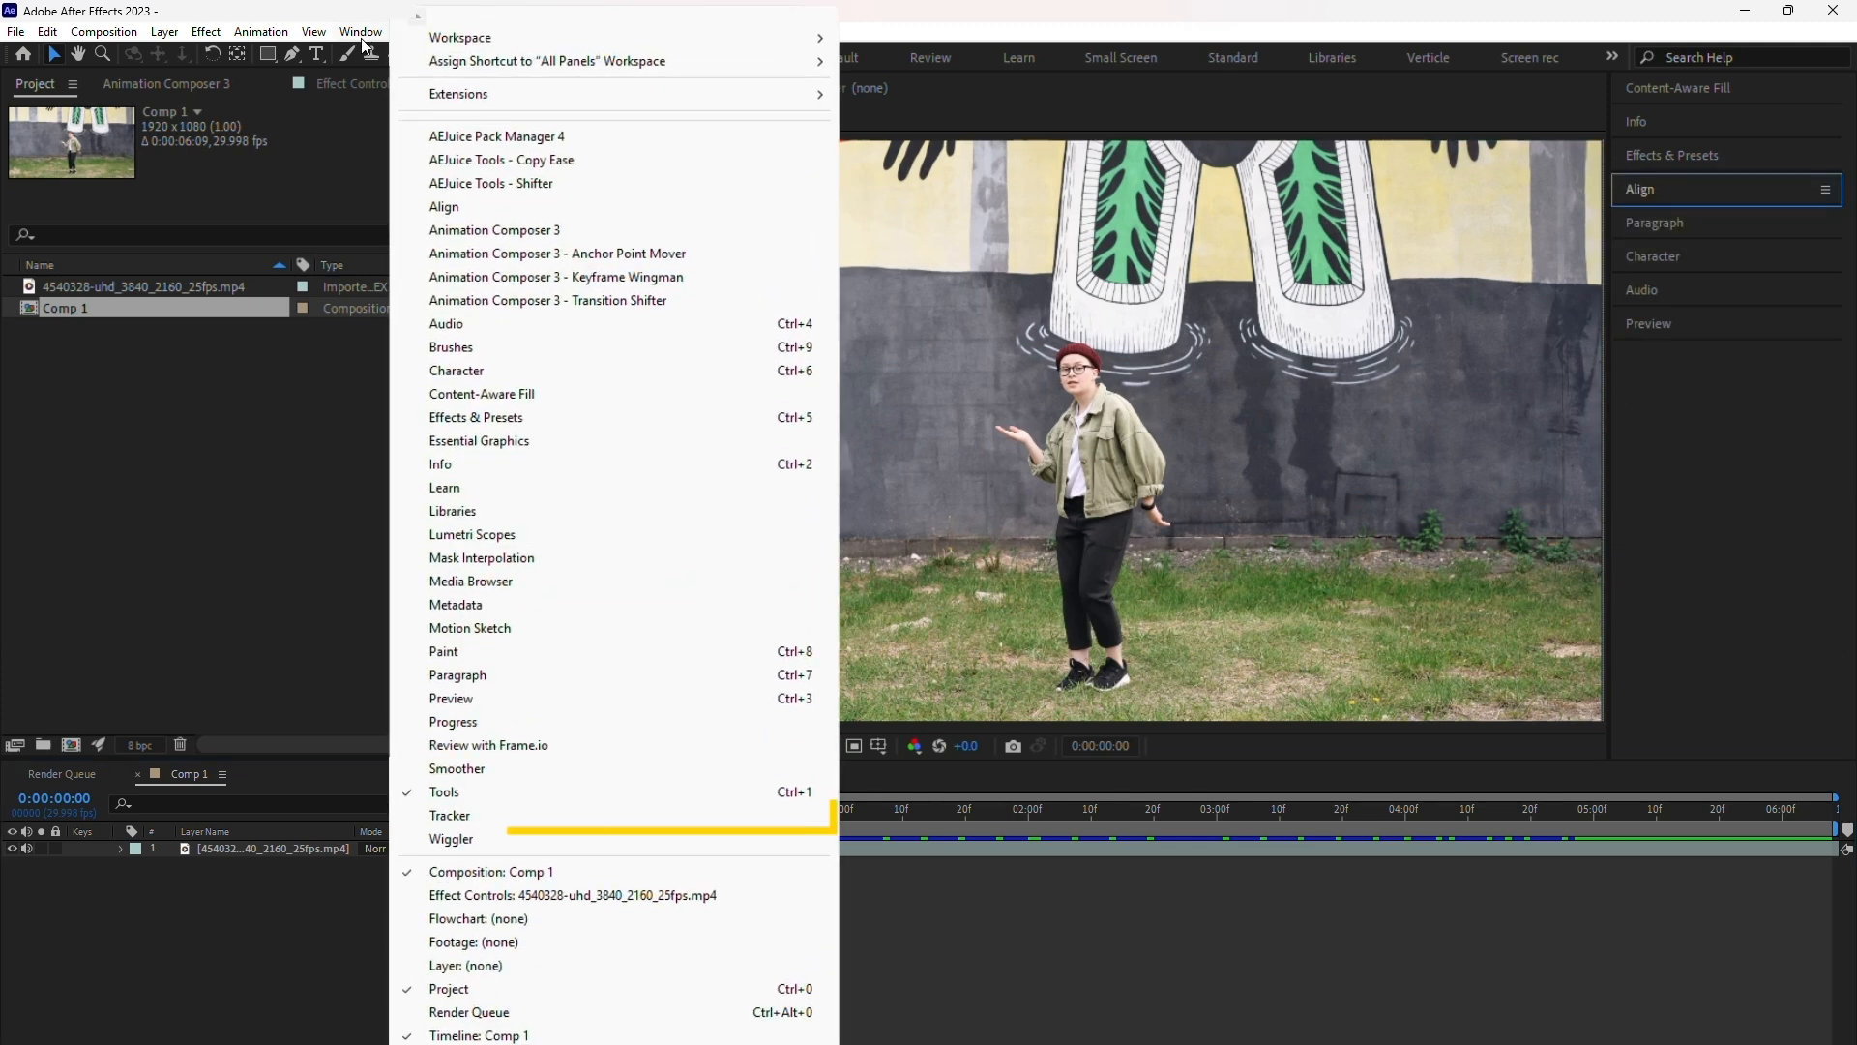
click(451, 814)
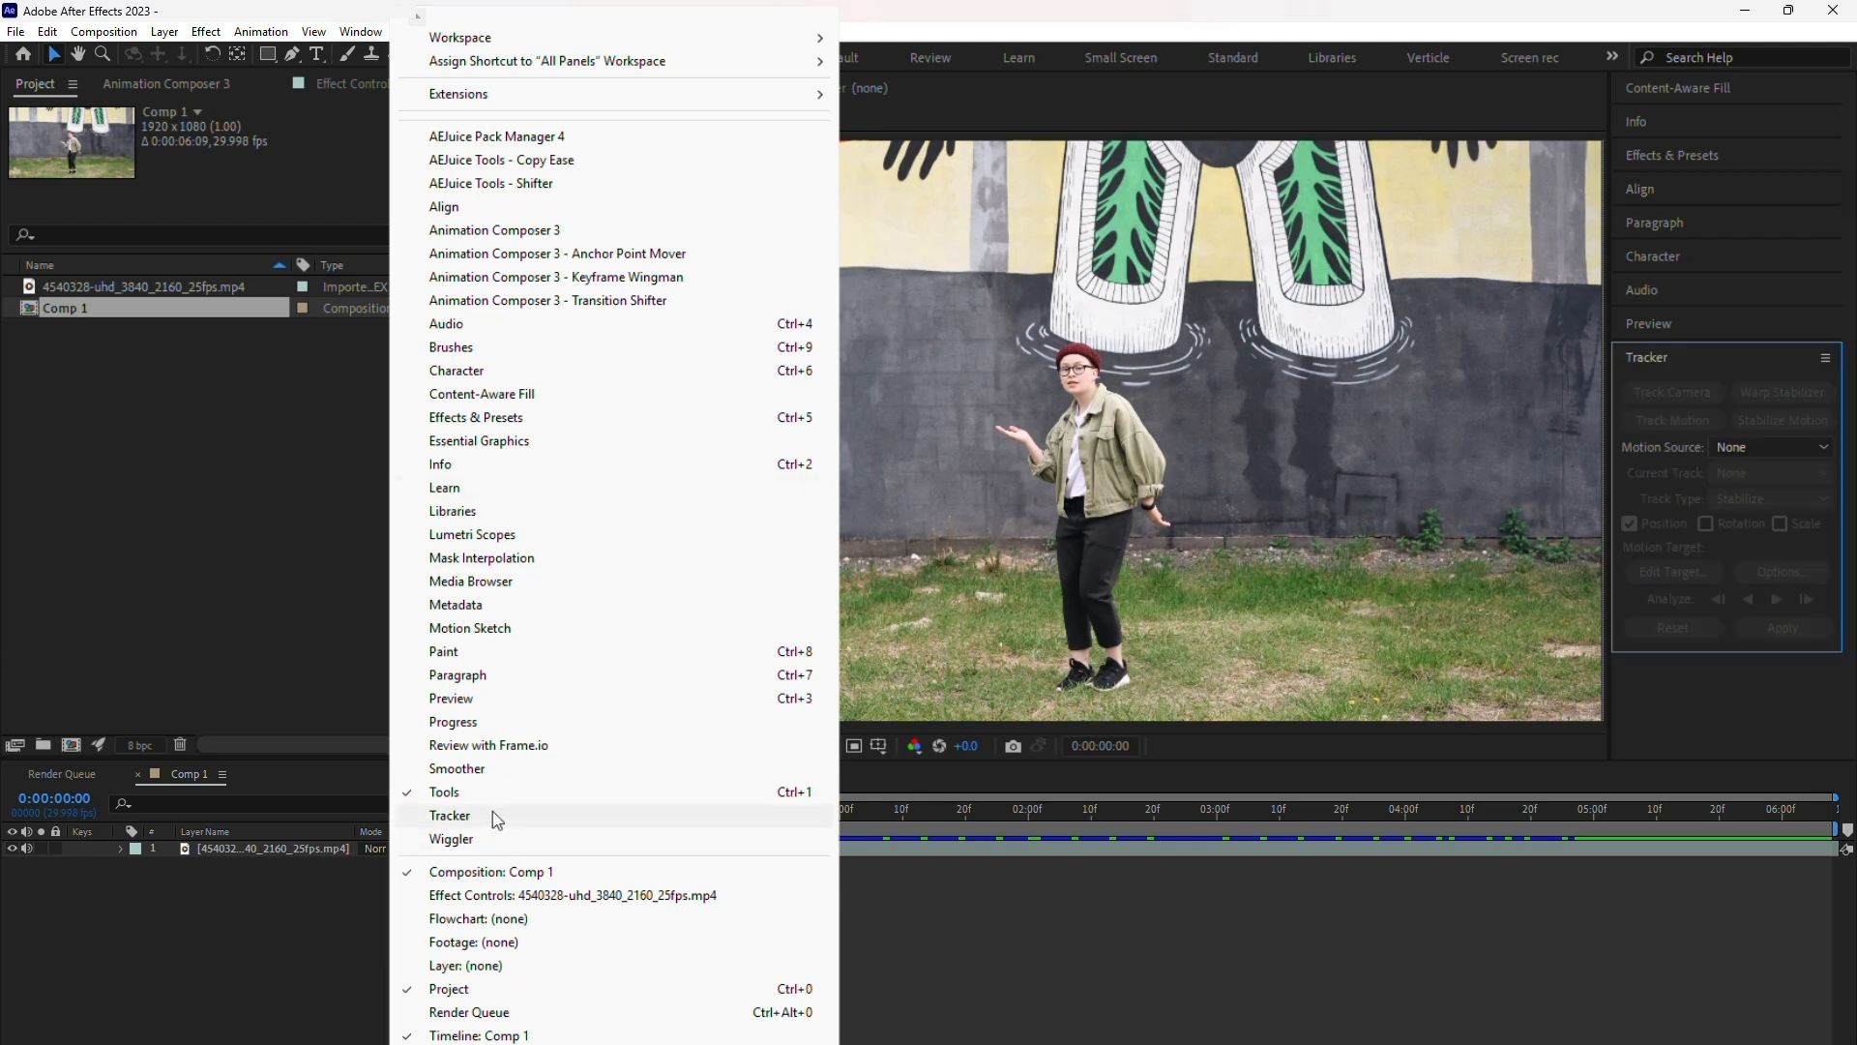
click(451, 815)
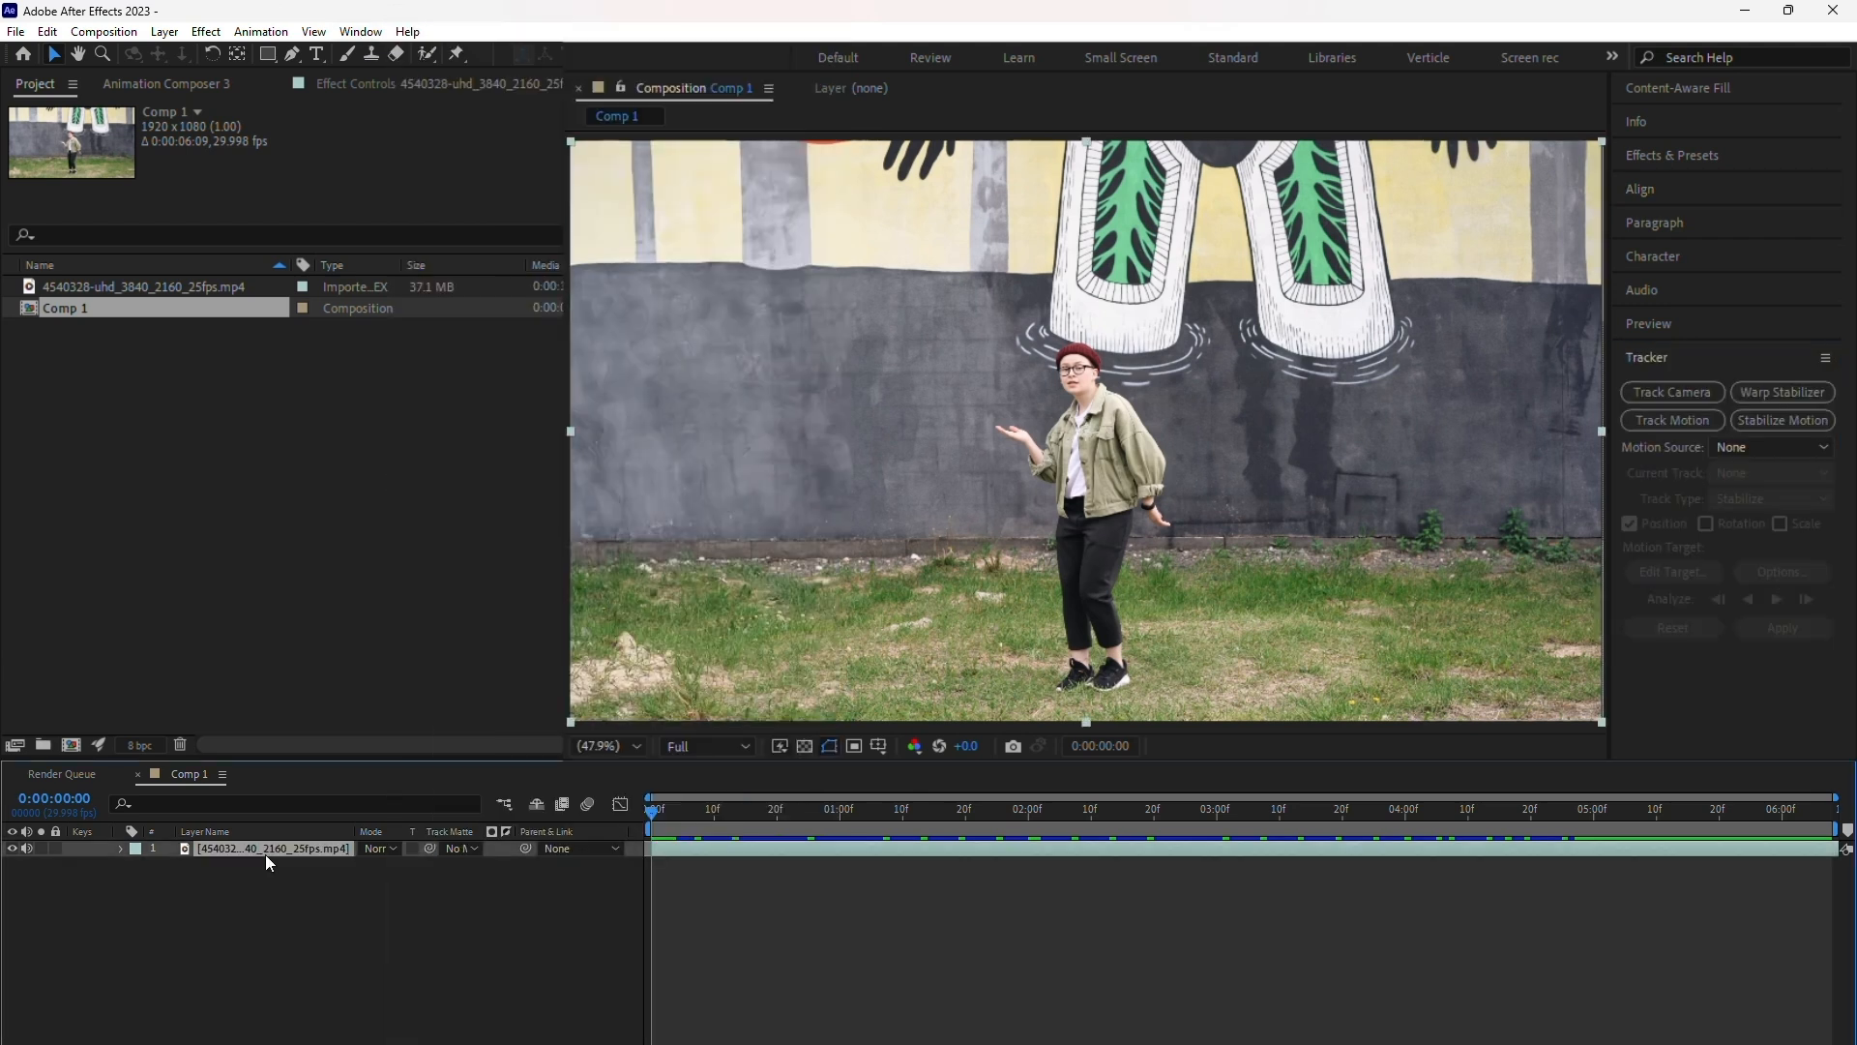
mouse_move(641, 941)
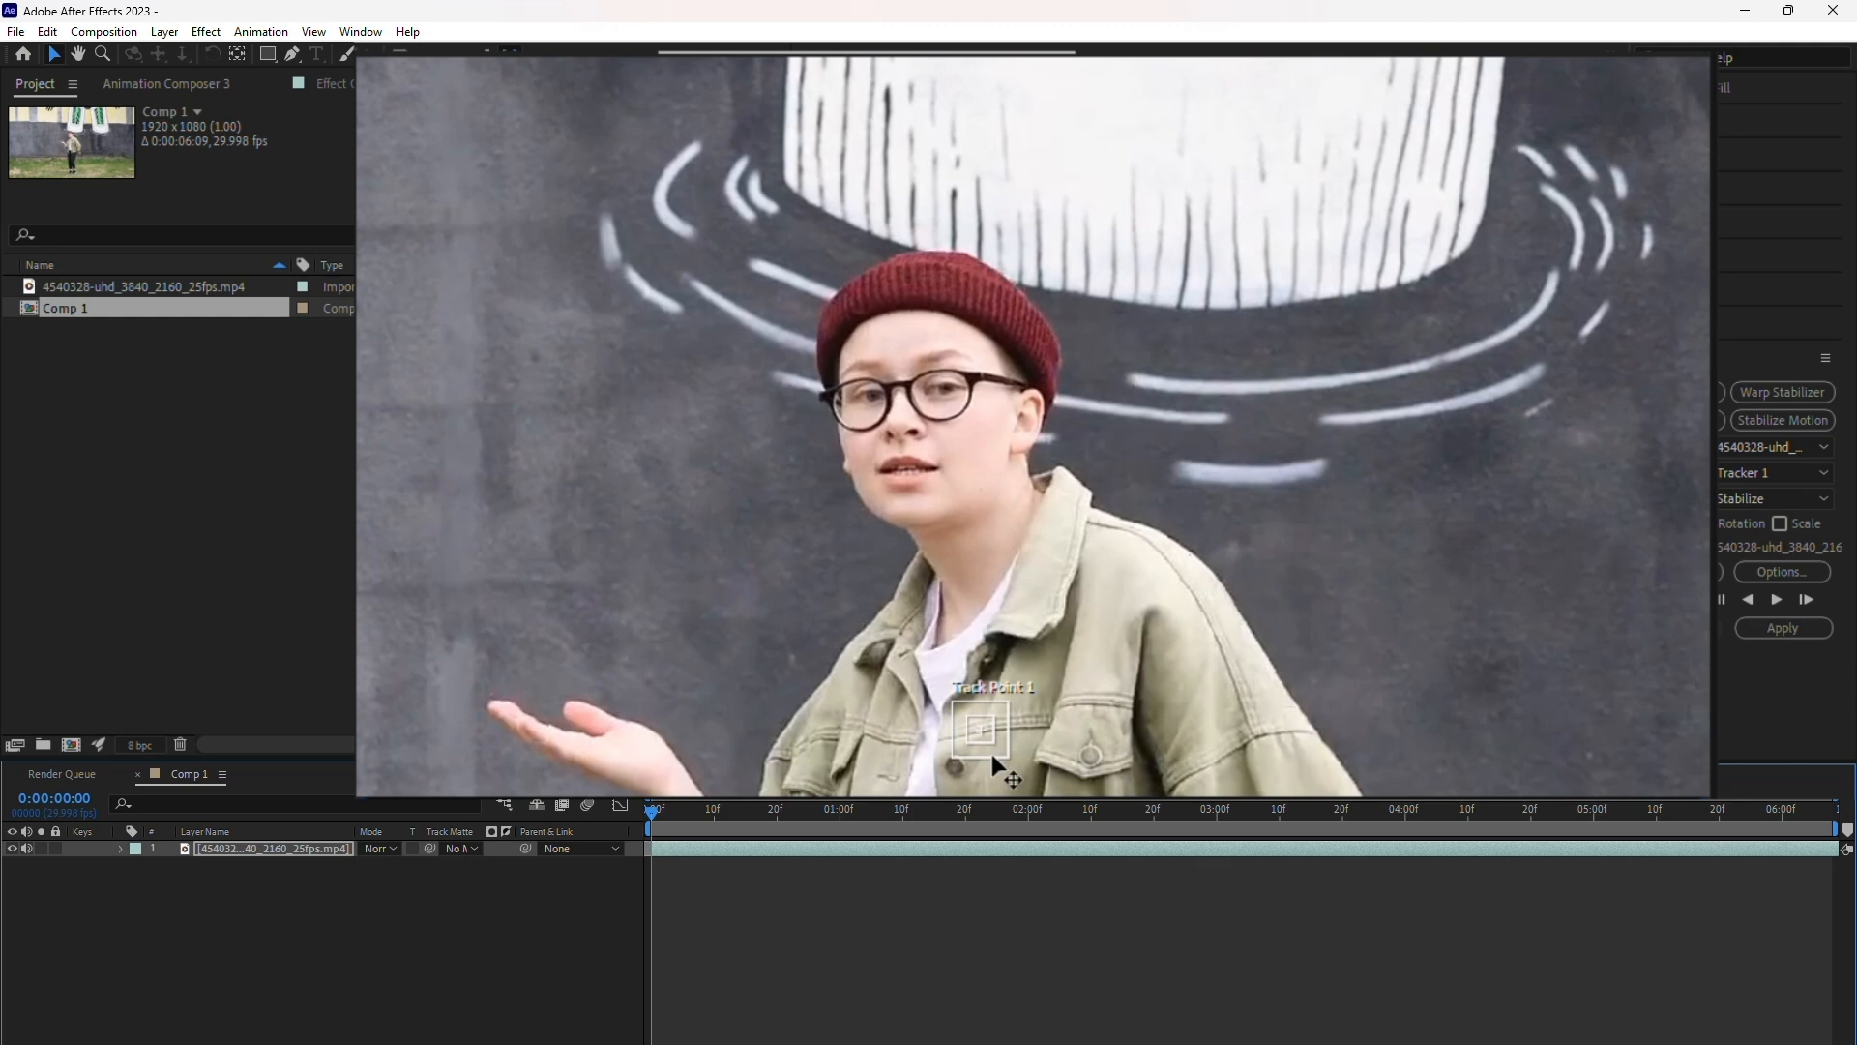
Start a Stabilize Motion track and drag Track Point 1 onto the dancer's glasses
drag(981, 729, 903, 391)
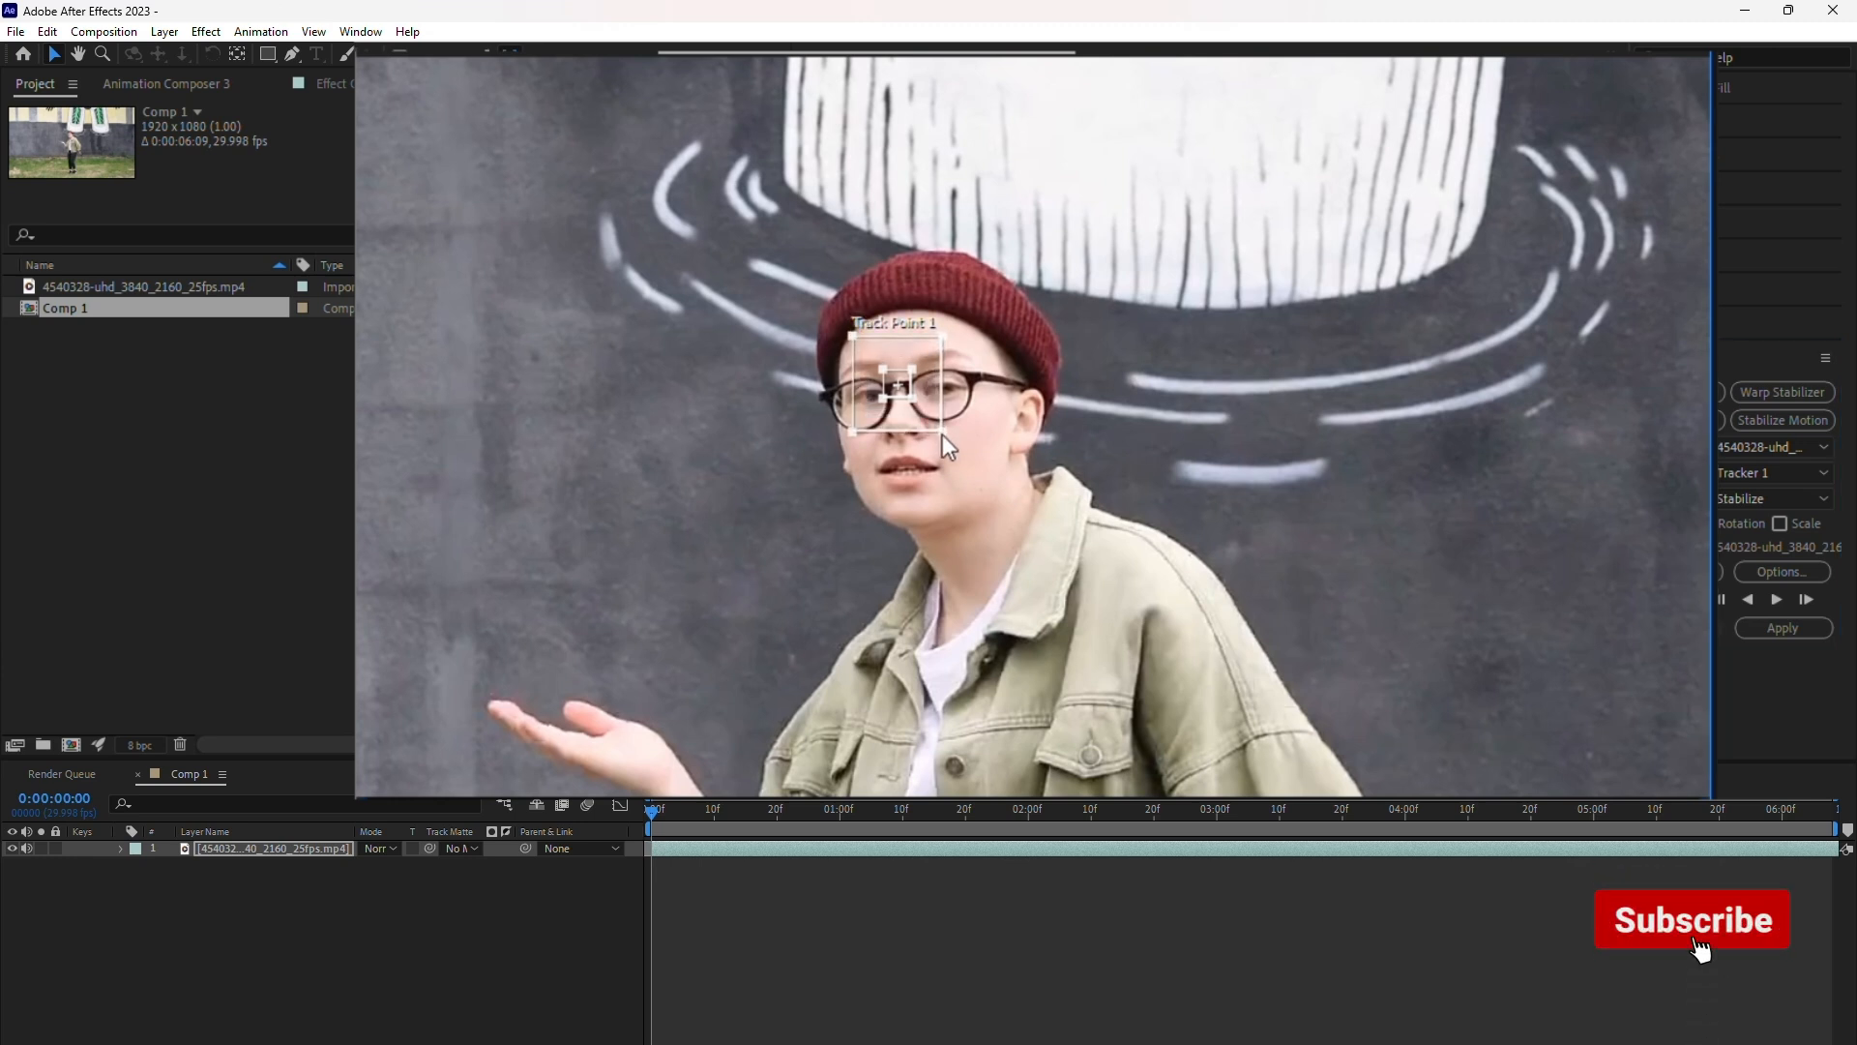
click(1691, 919)
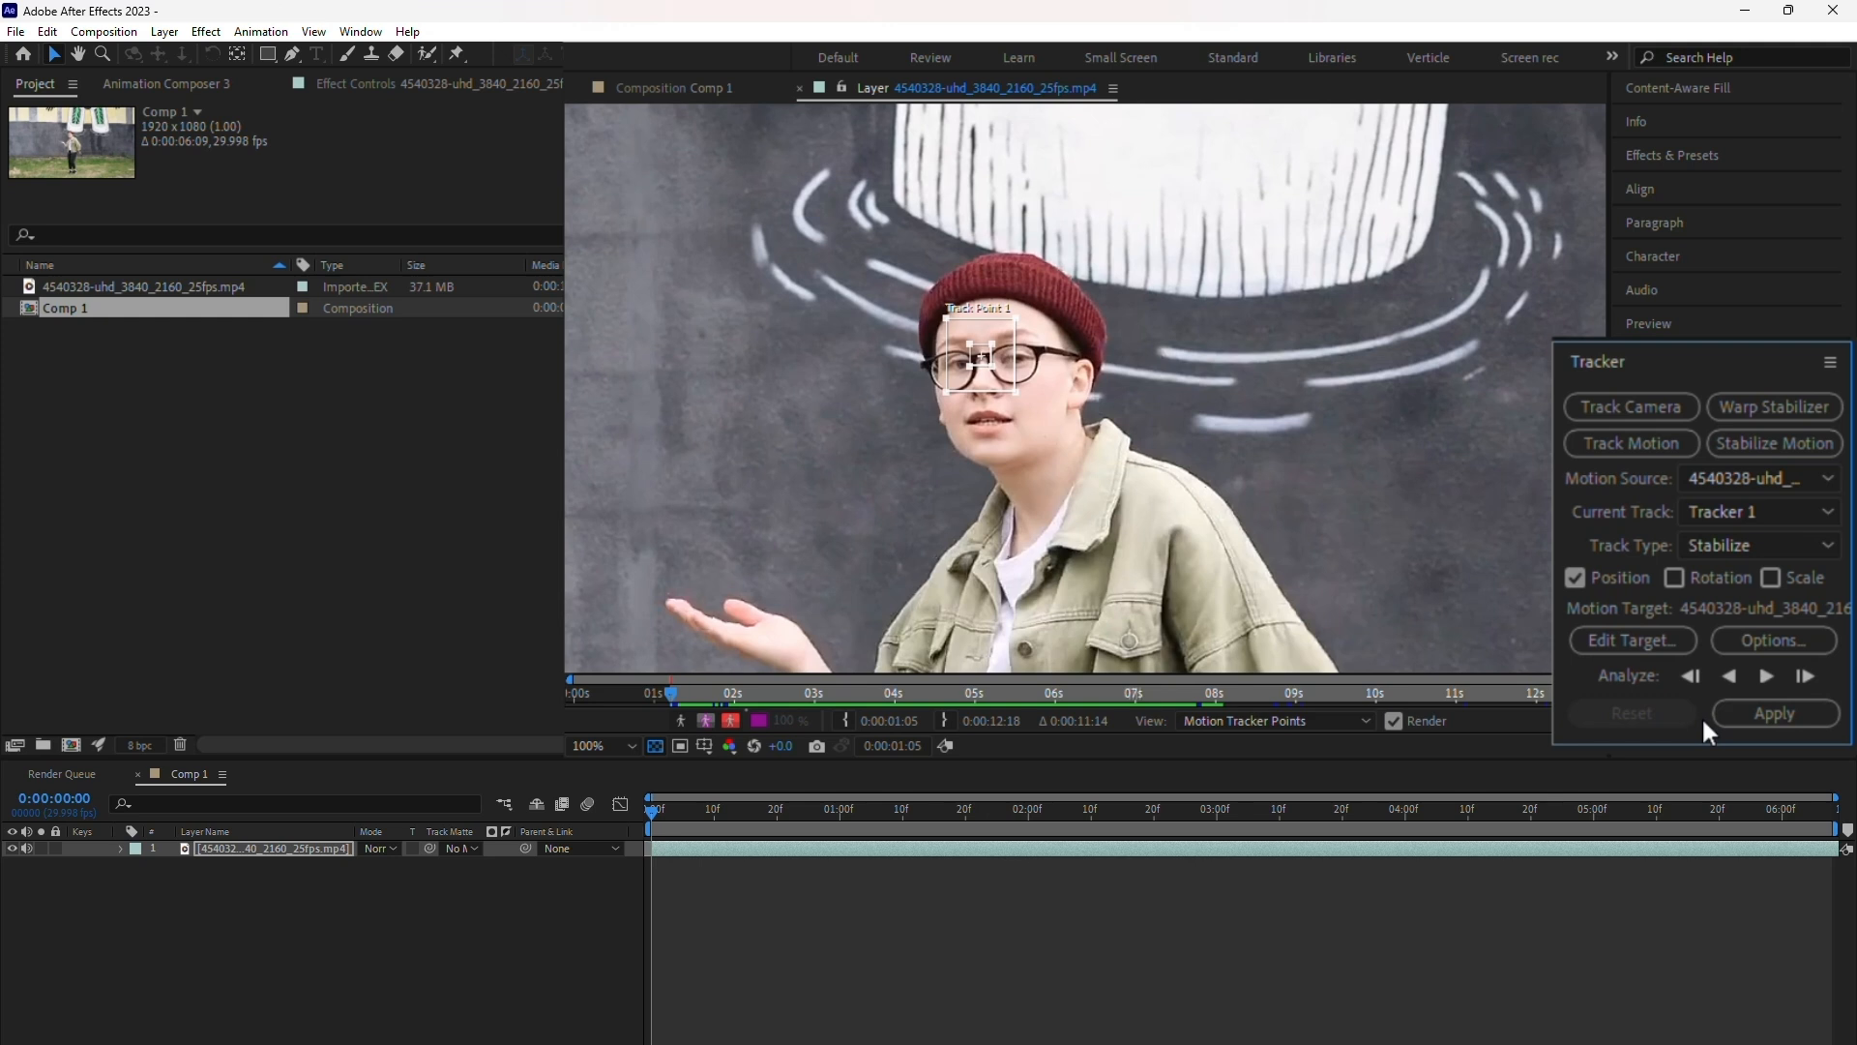
Run Analyze Forward so the glasses track follows through to the end of the clip
click(1766, 675)
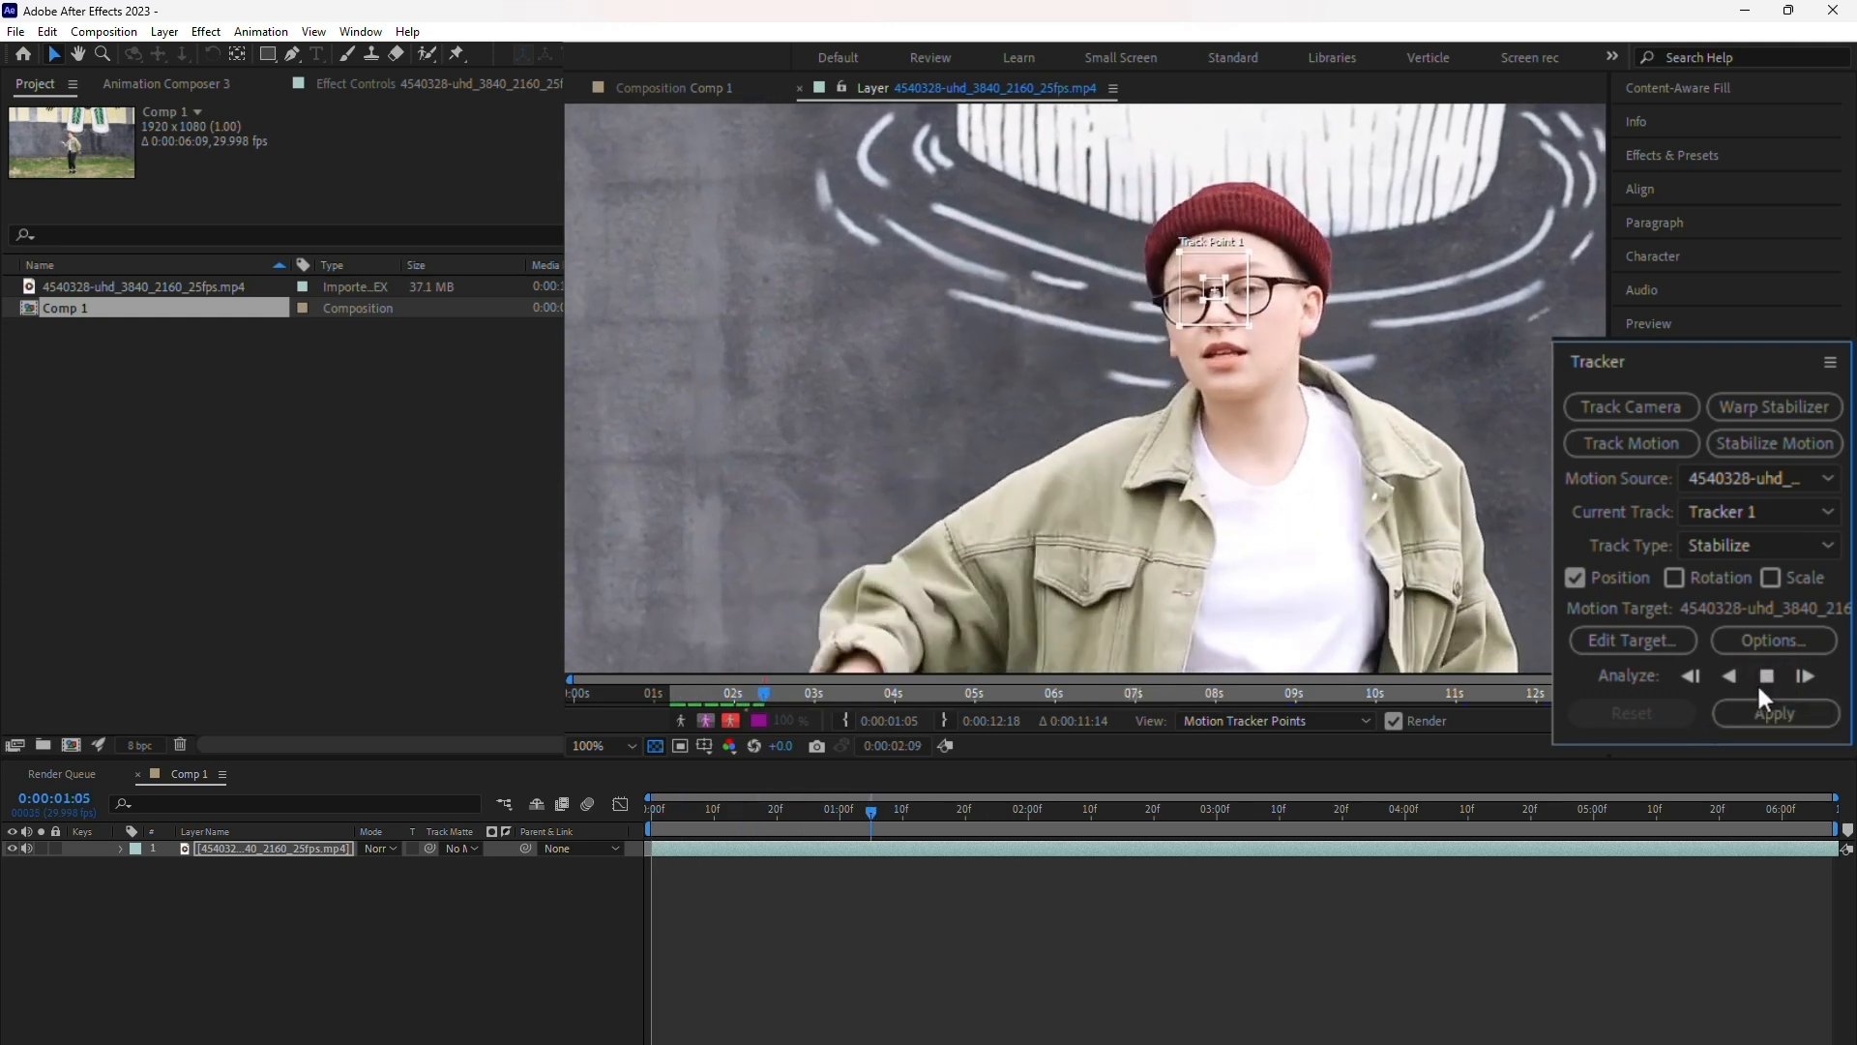
click(1805, 675)
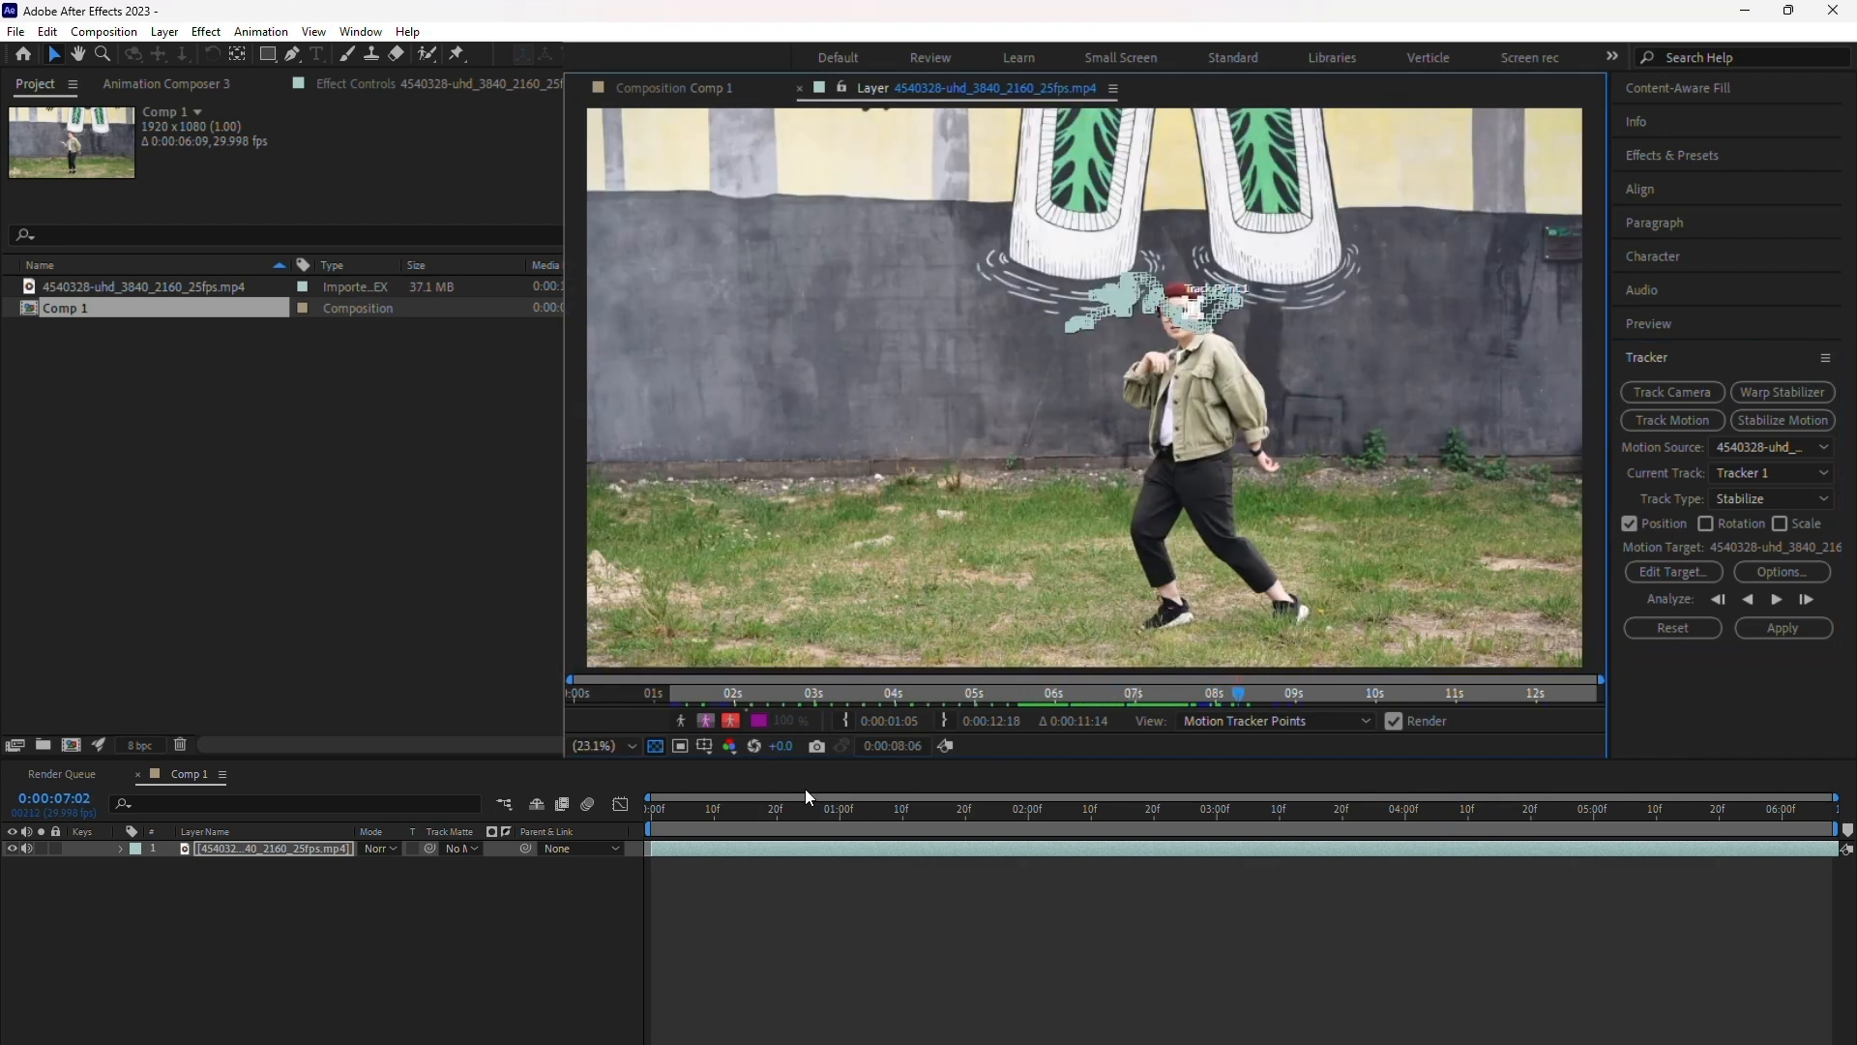
mouse_move(669, 817)
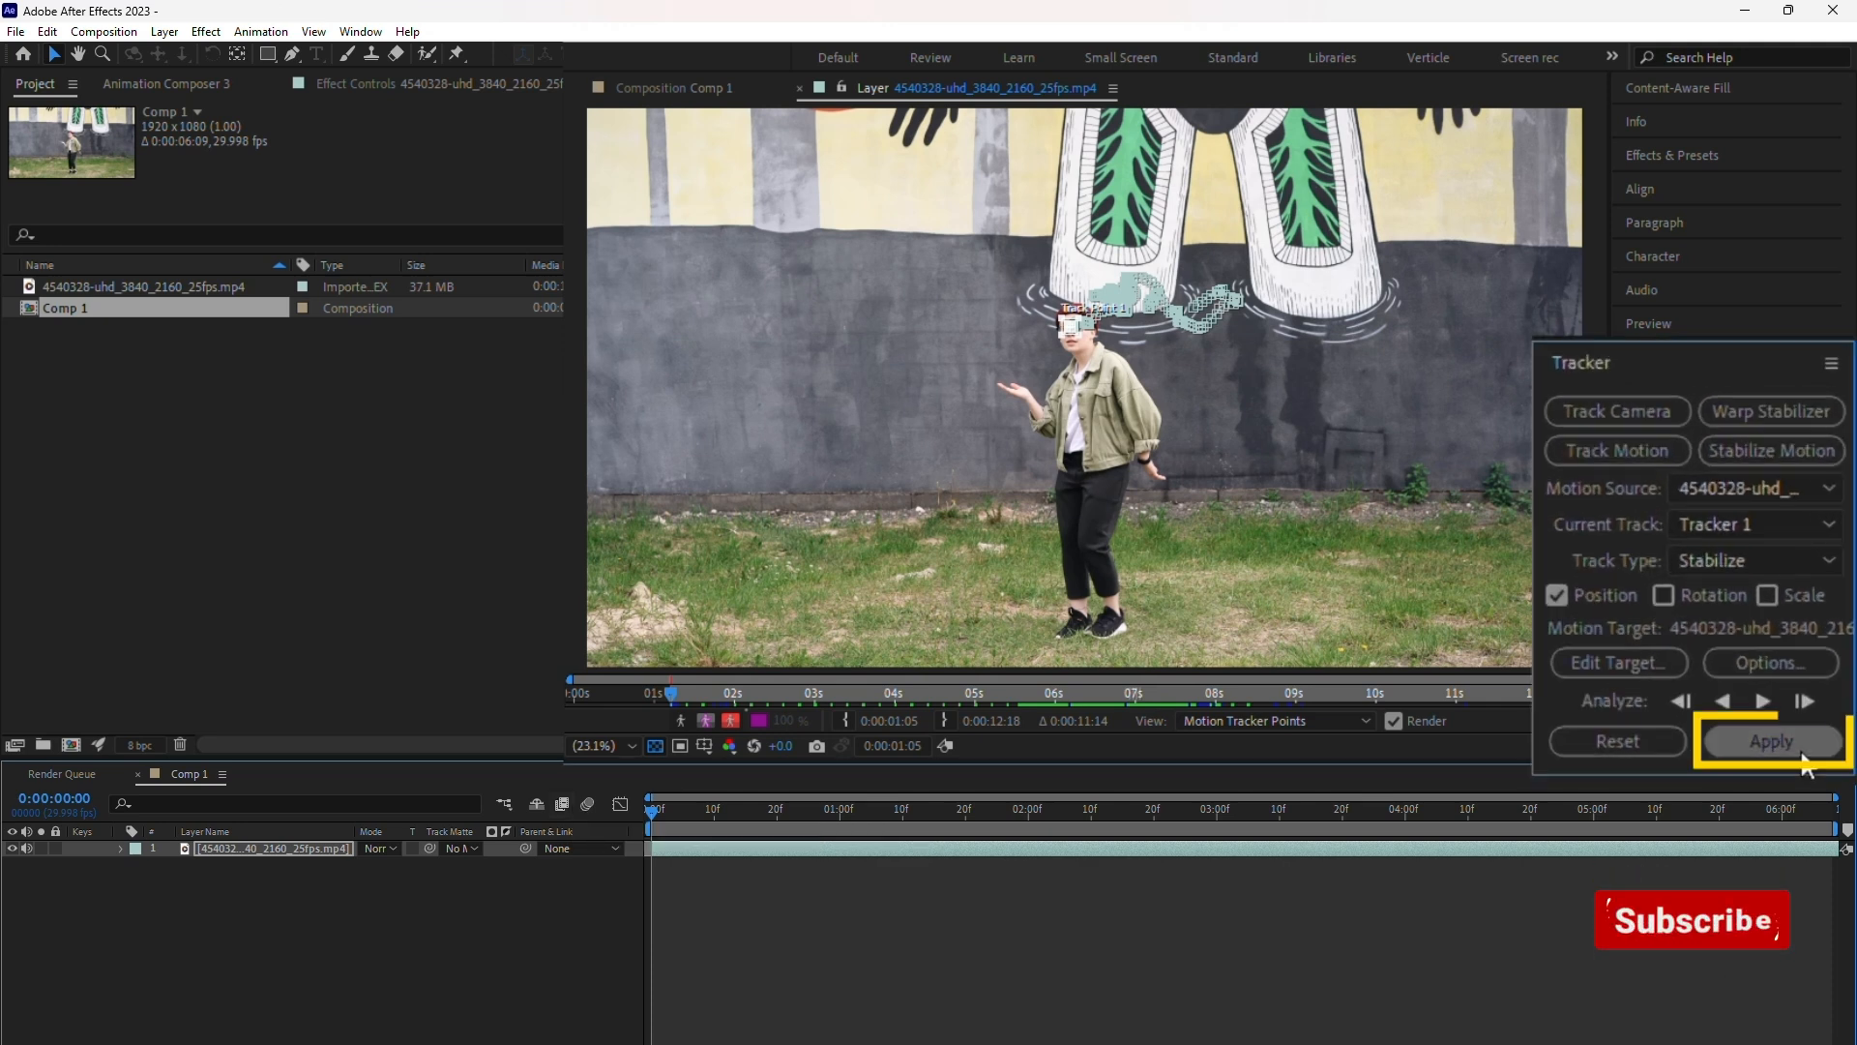
Apply the track to the clip with Apply Dimensions kept at X and Y
click(1770, 741)
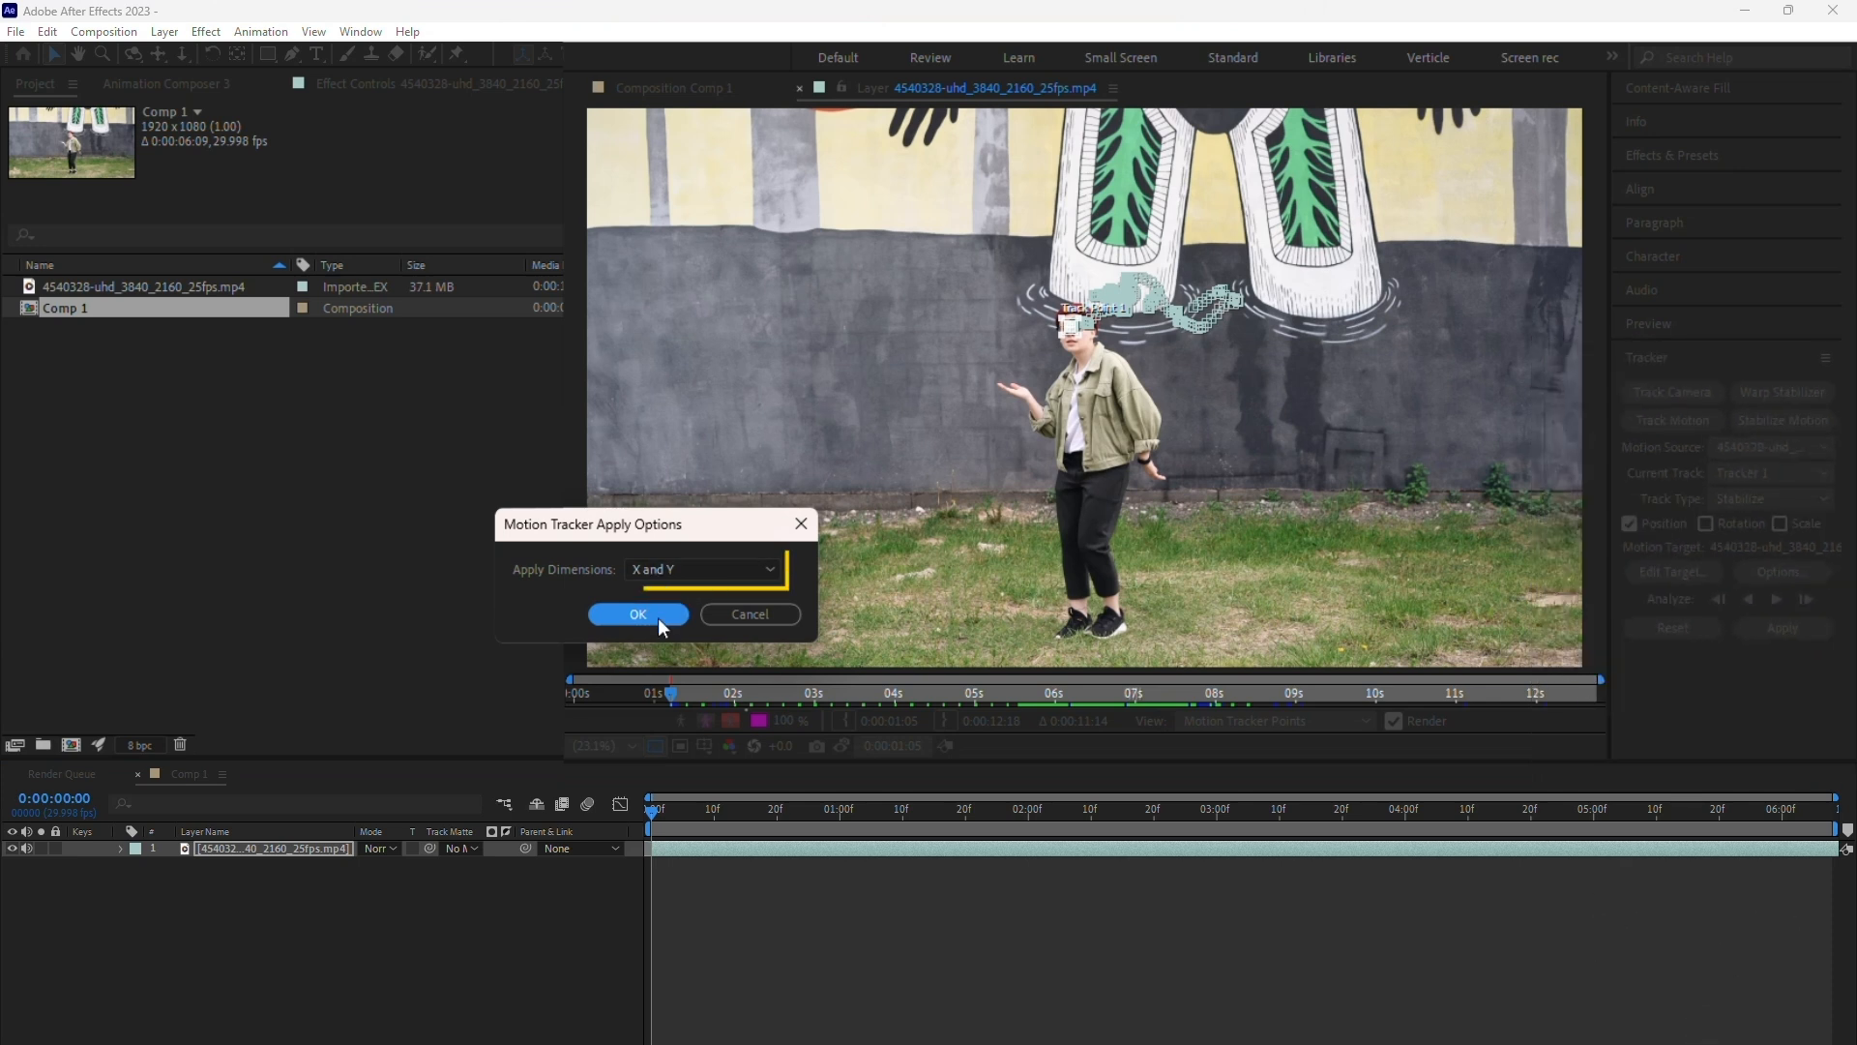
click(636, 613)
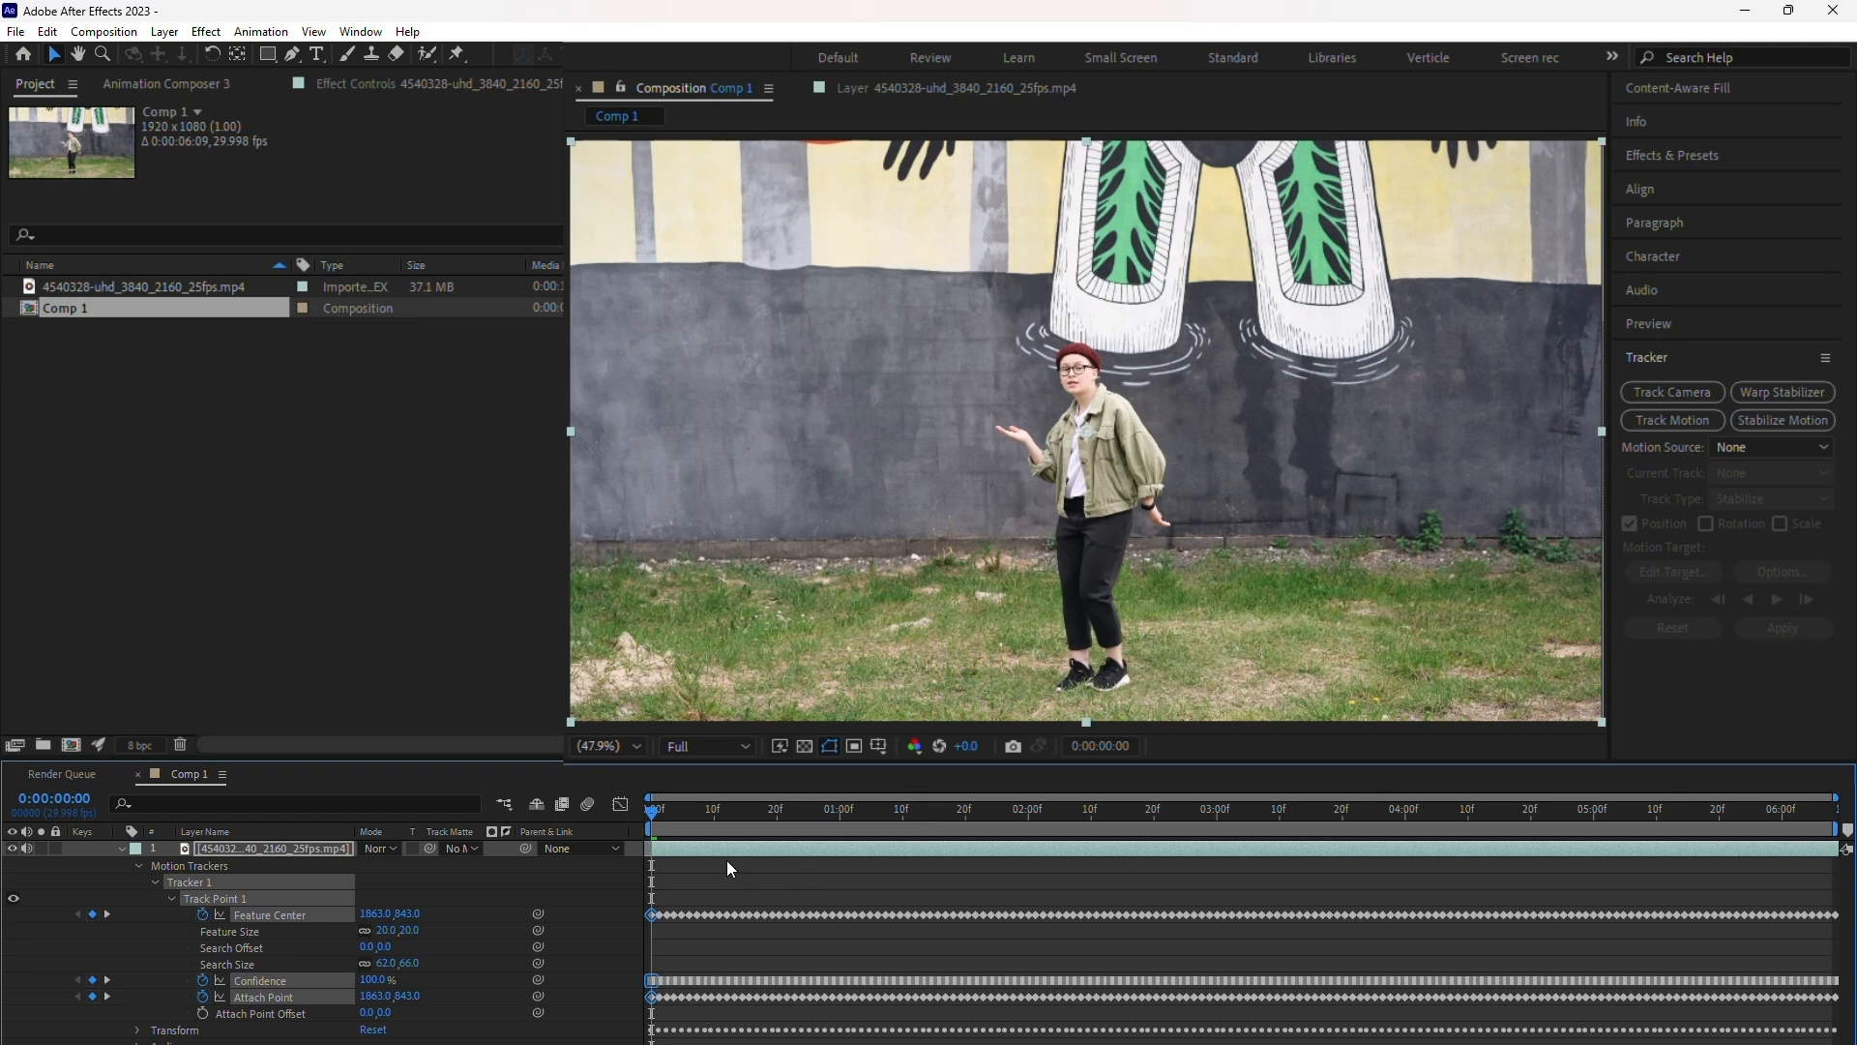
click(971, 809)
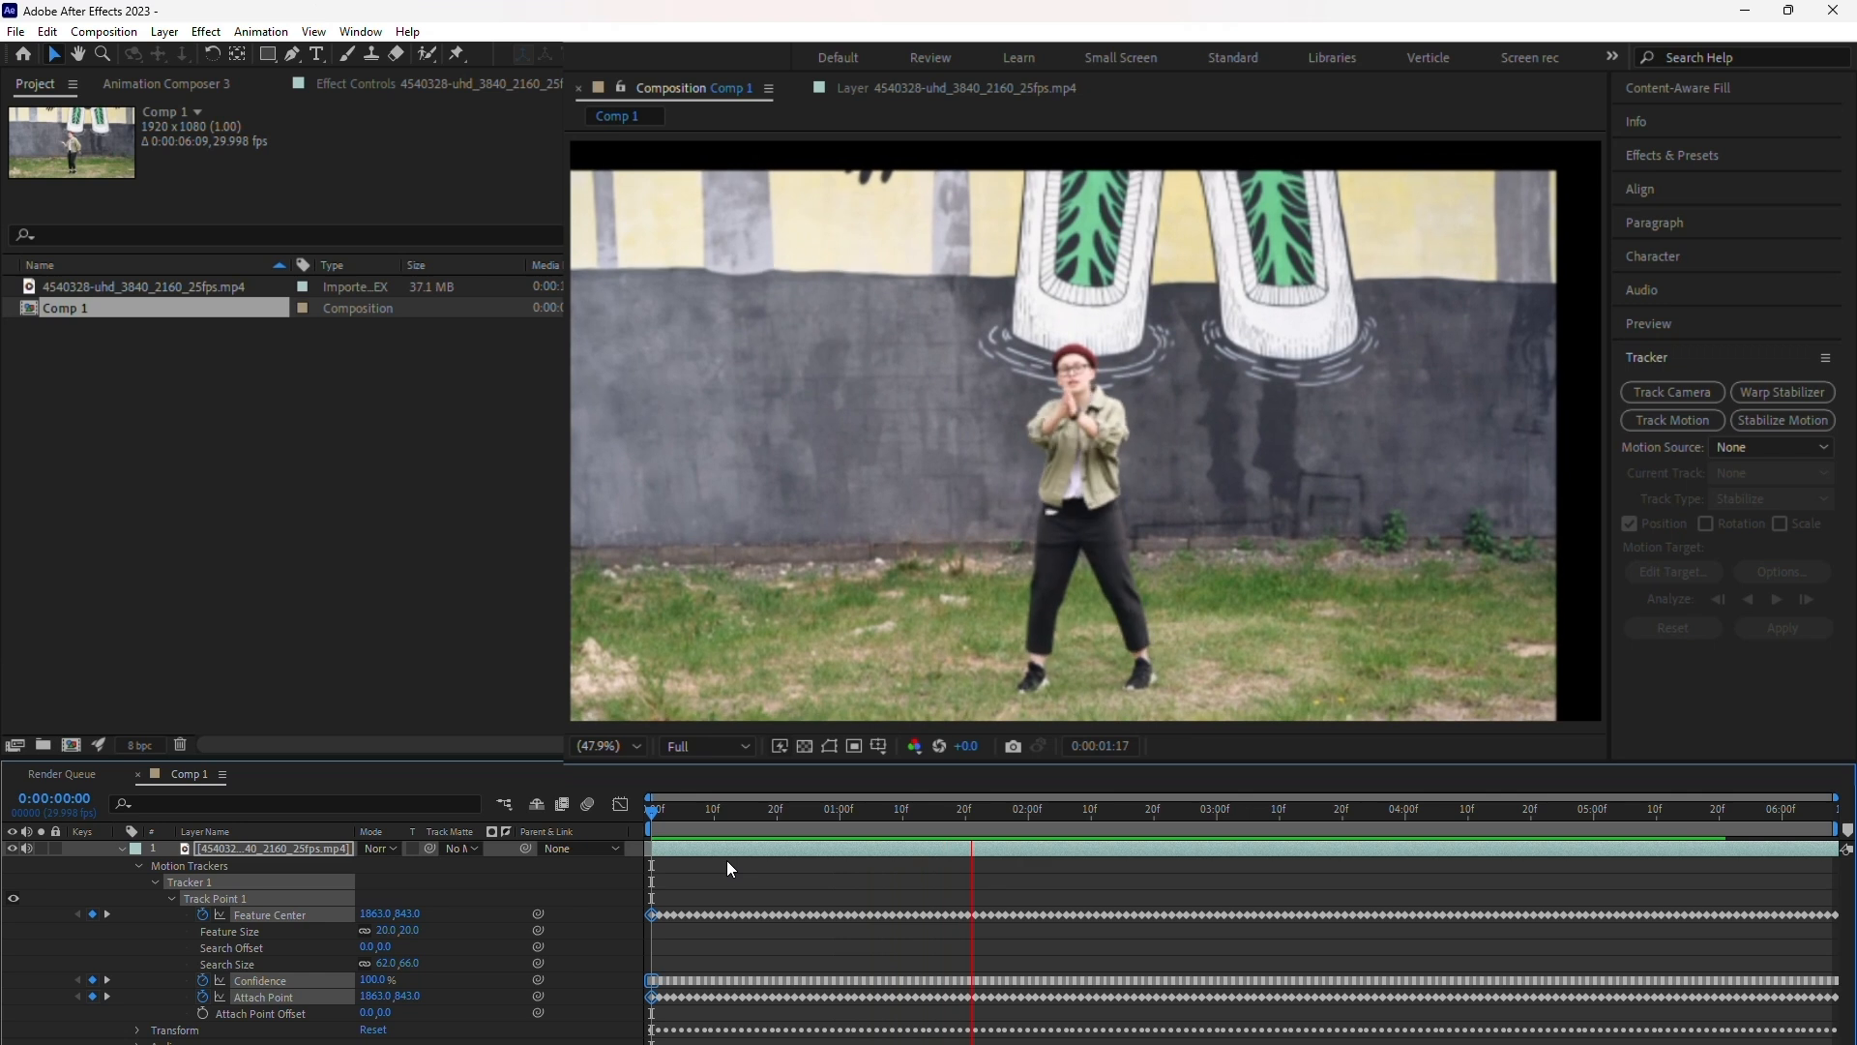
click(1339, 809)
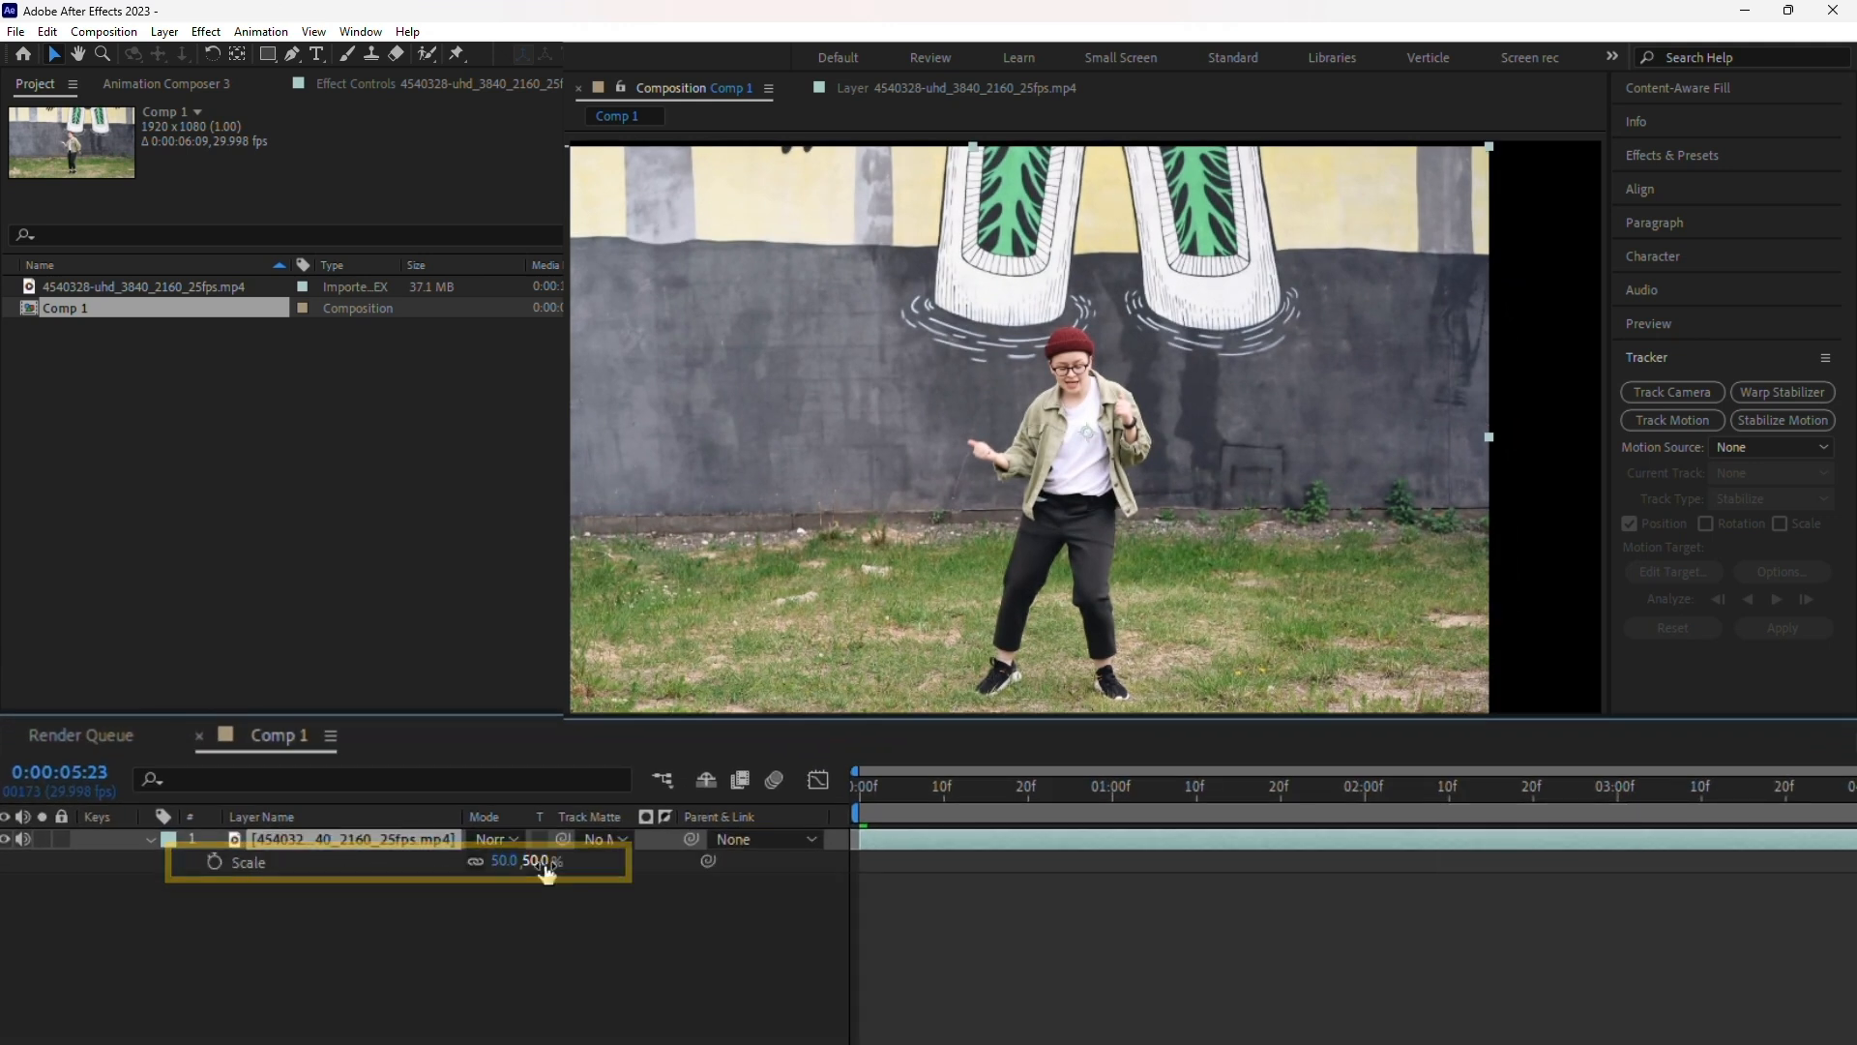
Scrub the layer's Scale from 50% up to 73% to fill the frame
drag(503, 861, 558, 861)
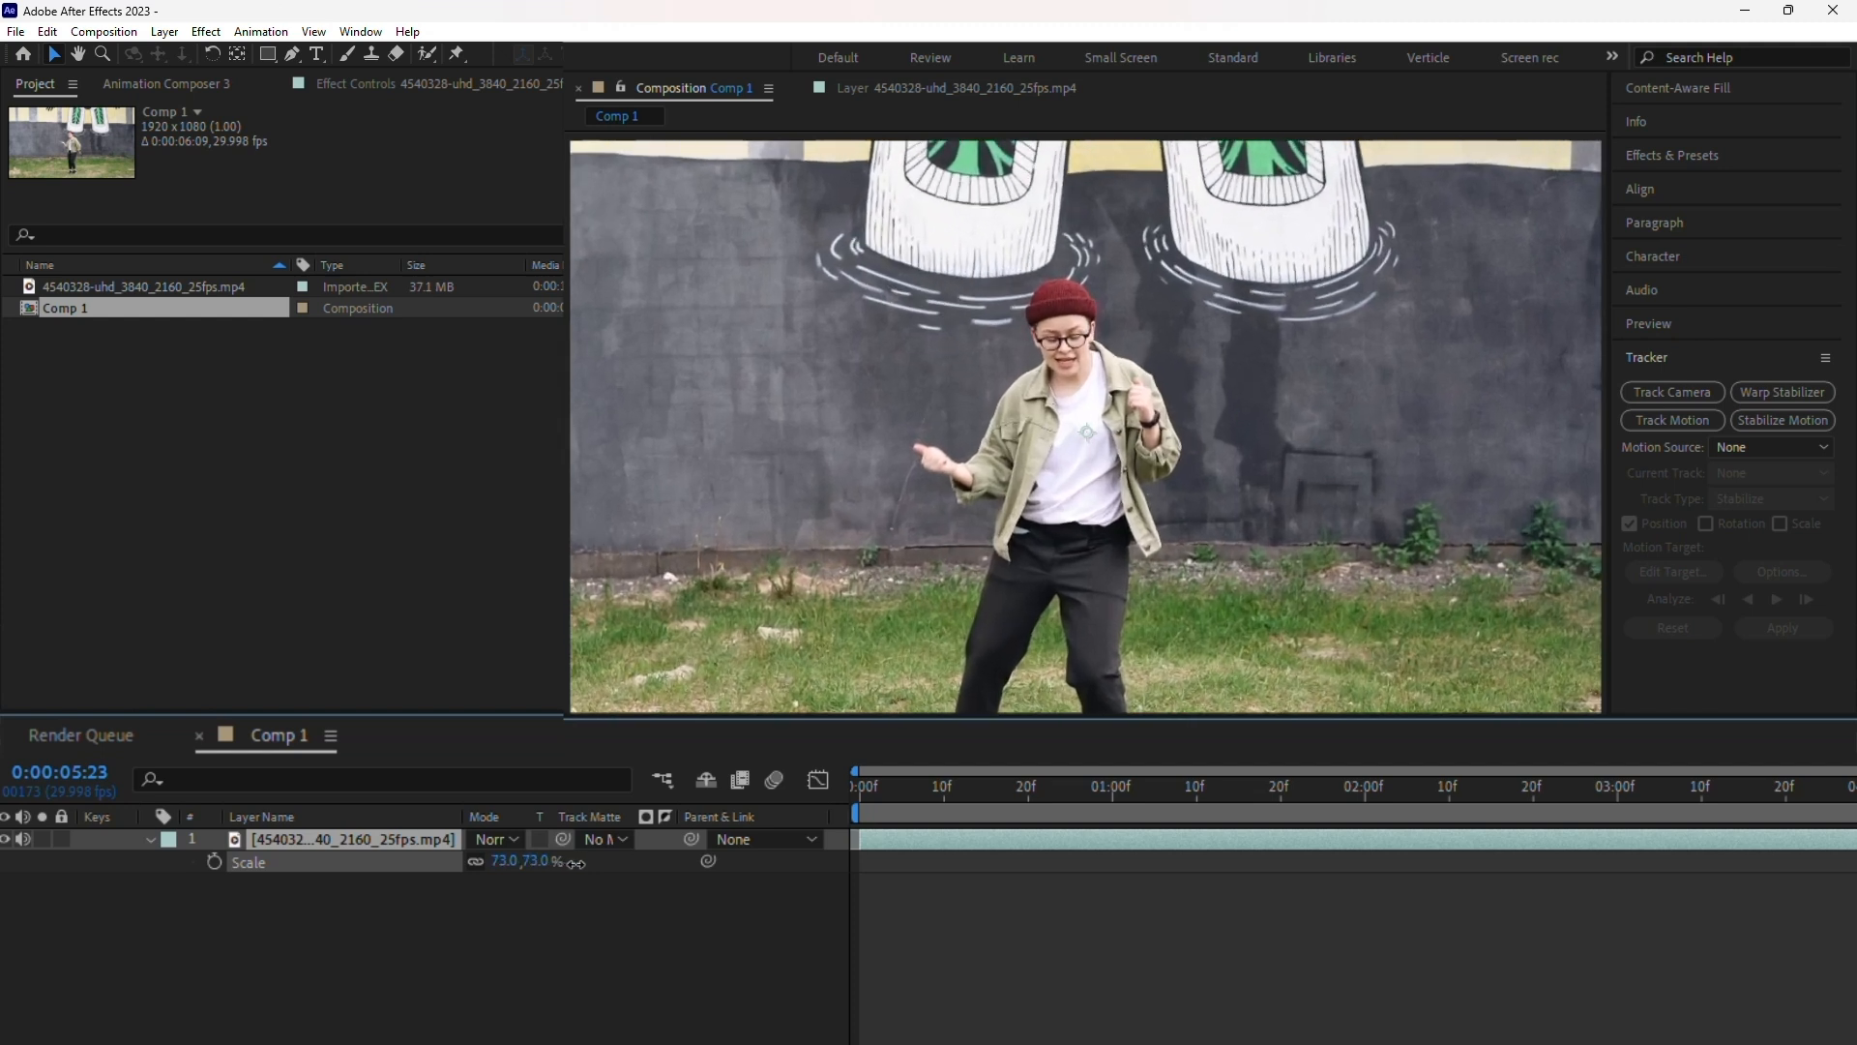